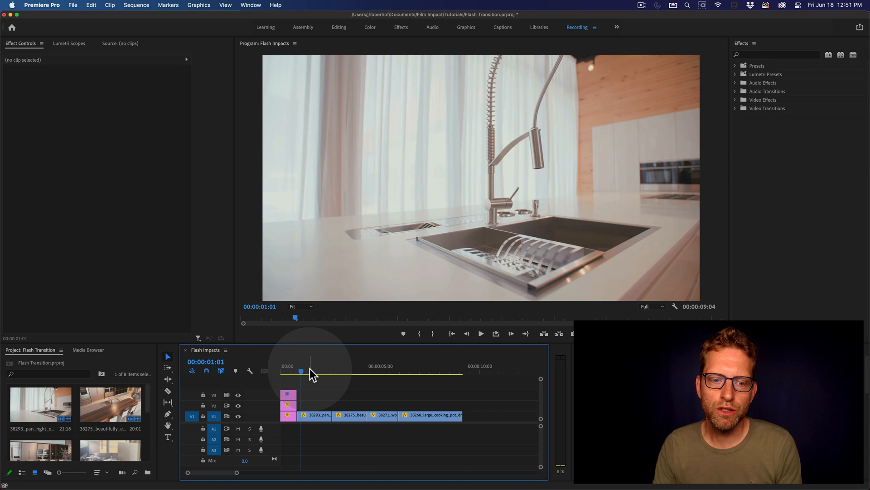
# Search 'flash', place FI: Flash Impacts on the first cut, and preview the flash.
pyautogui.click(349, 371)
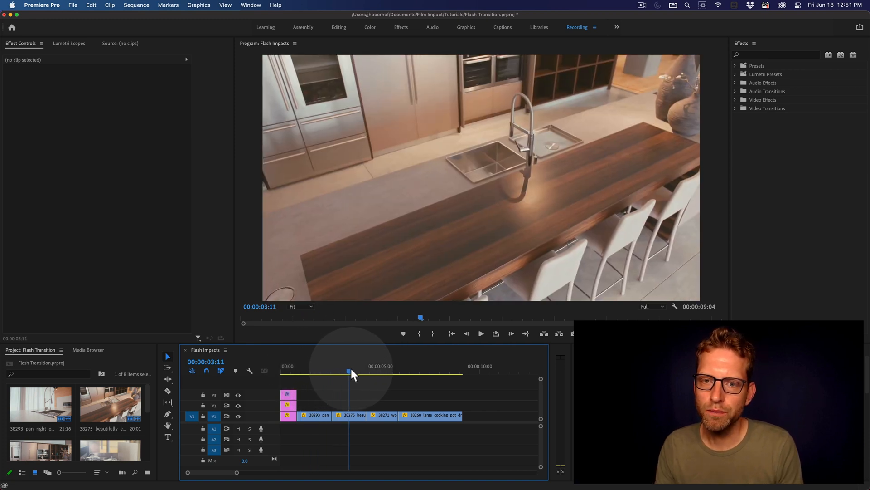
pyautogui.moveTo(349, 373); pyautogui.dragTo(405, 373)
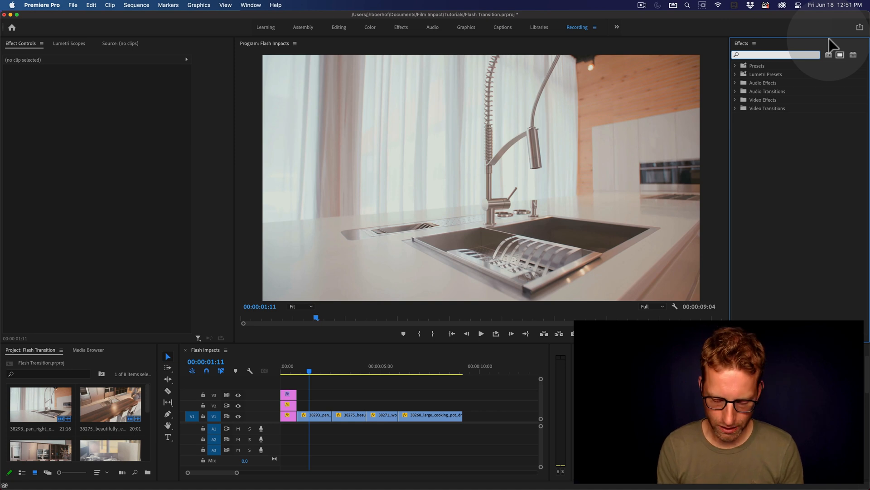
pyautogui.write('flash')
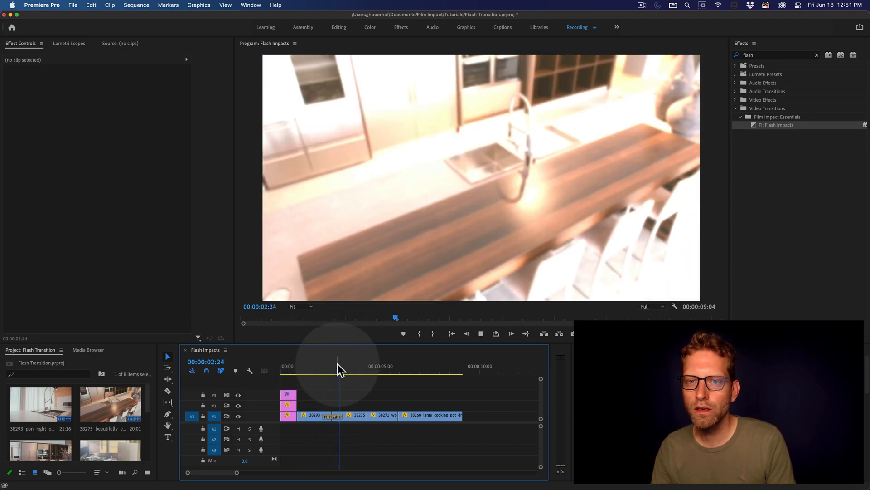
pyautogui.moveTo(339, 373); pyautogui.dragTo(333, 373)
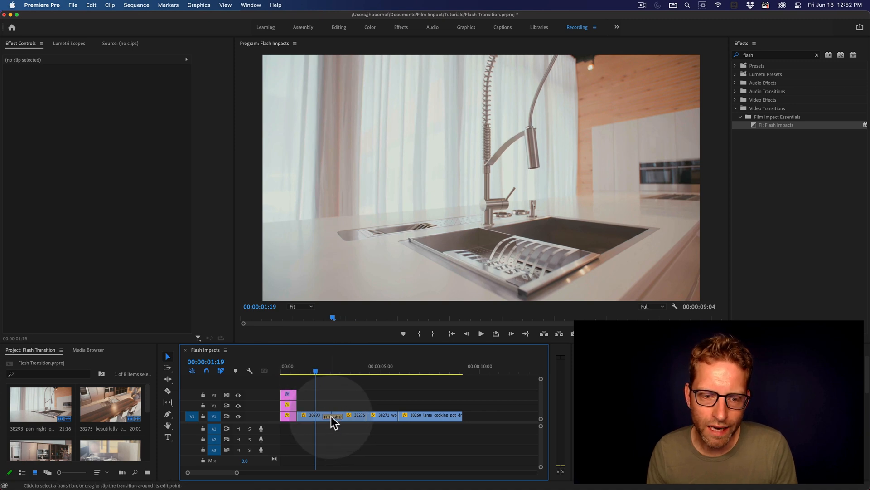
# Lower the Flash Impacts Master amount to 62% and scrub across the first cut to preview.
pyautogui.click(331, 415)
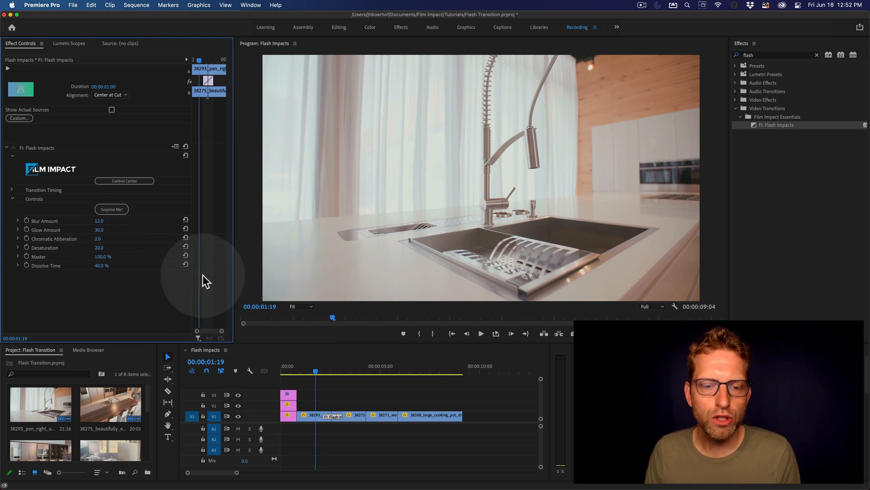
pyautogui.moveTo(333, 386)
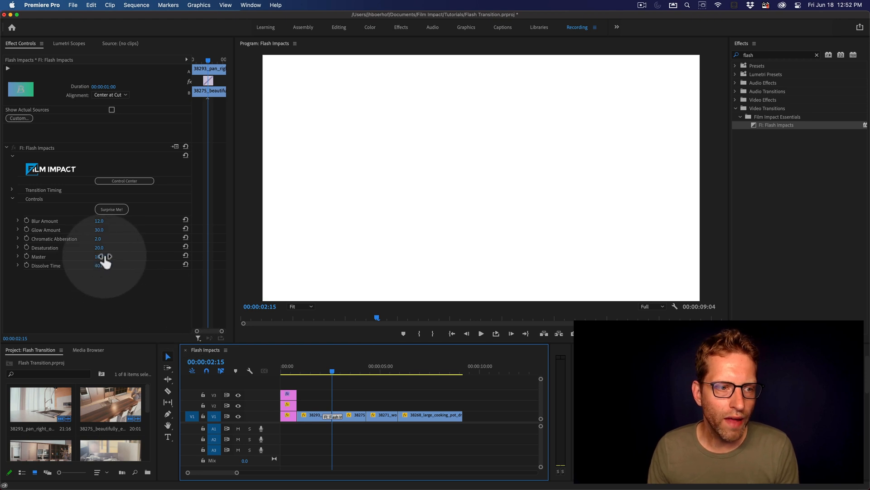
pyautogui.moveTo(99, 256); pyautogui.dragTo(104, 256)
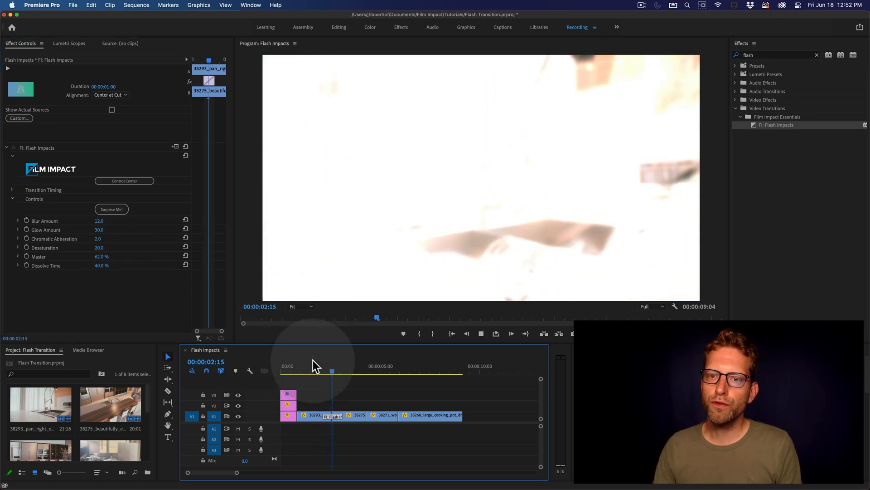
pyautogui.moveTo(332, 373); pyautogui.dragTo(353, 373)
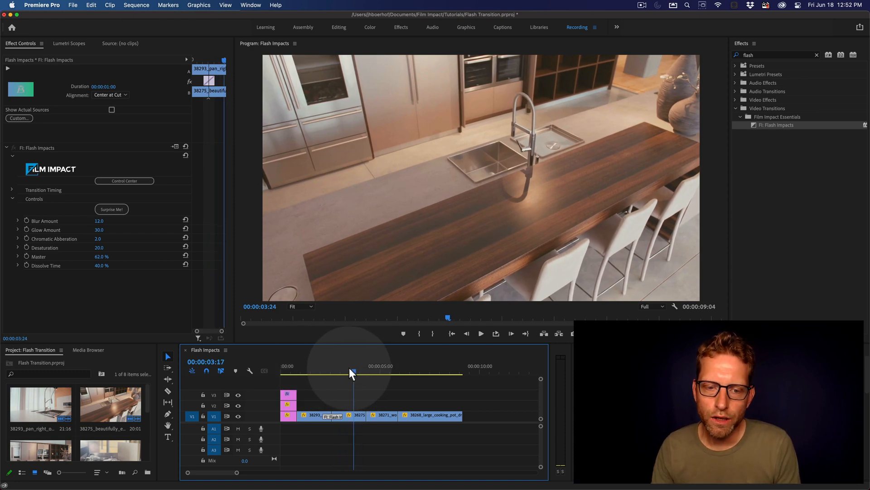
pyautogui.moveTo(350, 372); pyautogui.dragTo(313, 371)
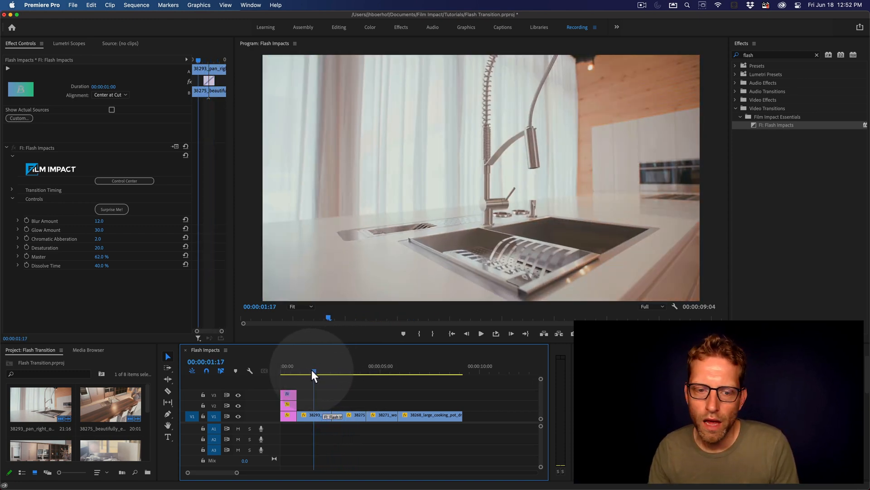
pyautogui.moveTo(313, 373); pyautogui.dragTo(327, 373)
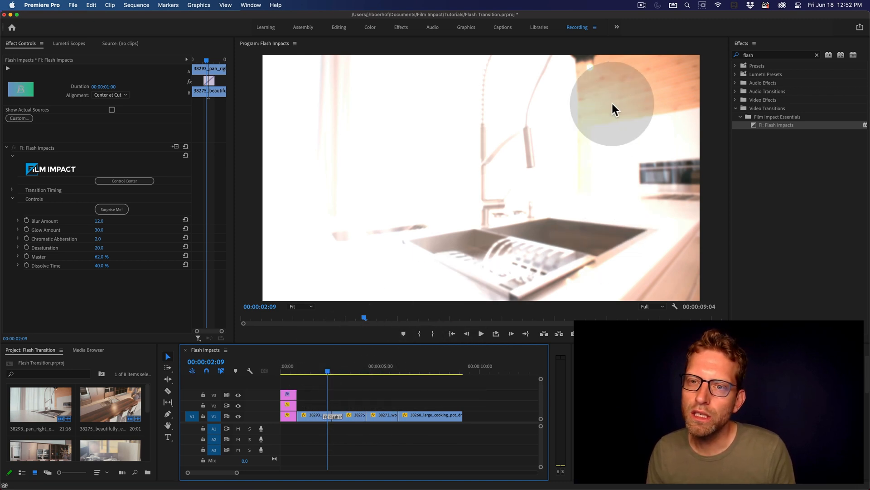
pyautogui.moveTo(595, 113)
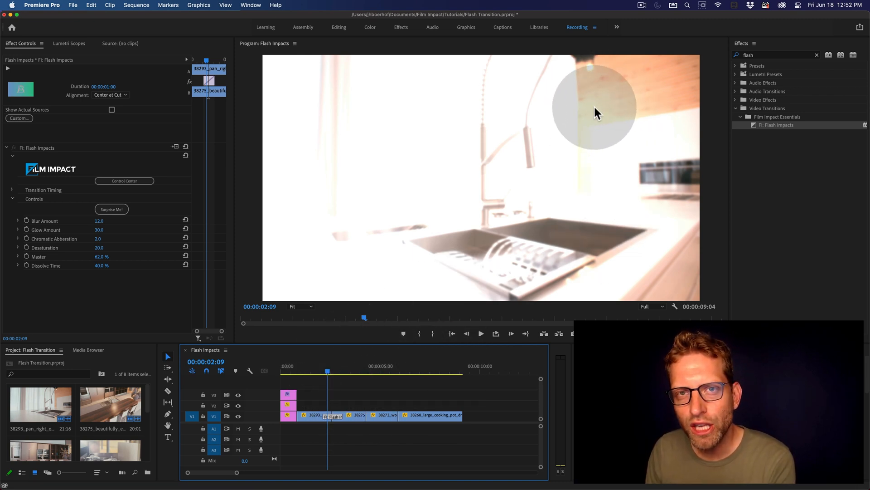
pyautogui.moveTo(589, 119)
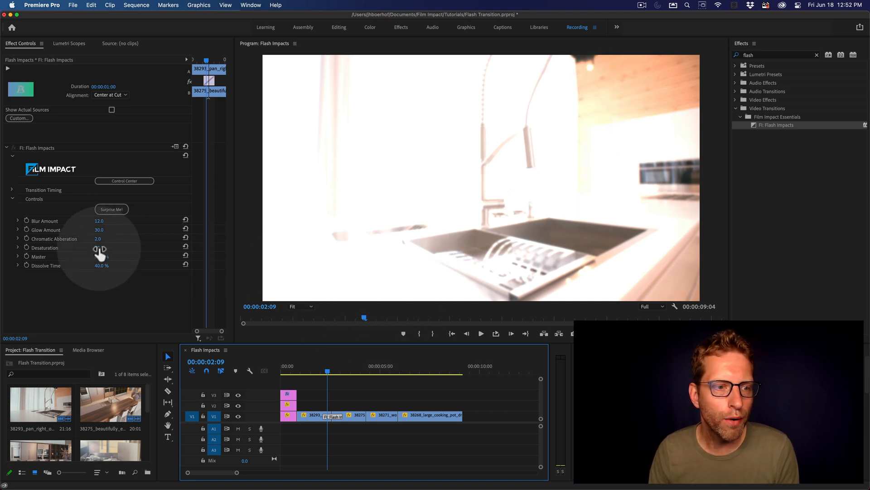
# Set Desaturation to 55 and Blur Amount to 11, previewing the flash at the first cut.
pyautogui.moveTo(99, 247); pyautogui.dragTo(103, 247)
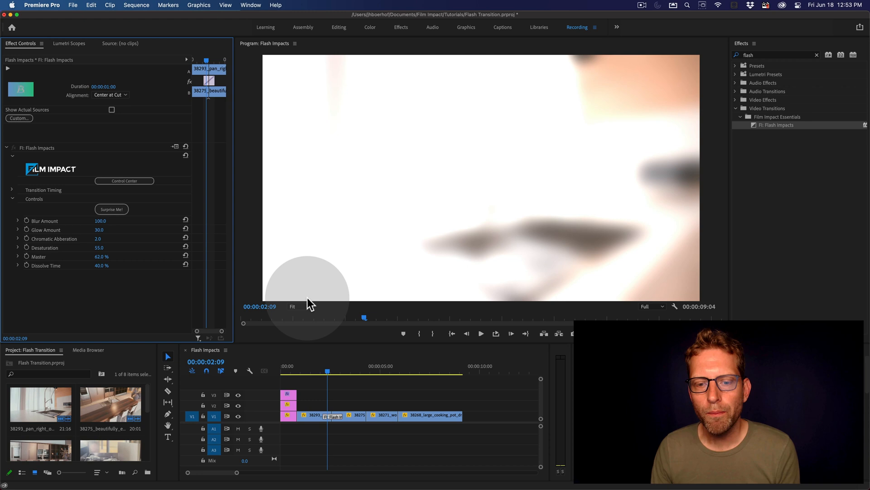
pyautogui.click(318, 370)
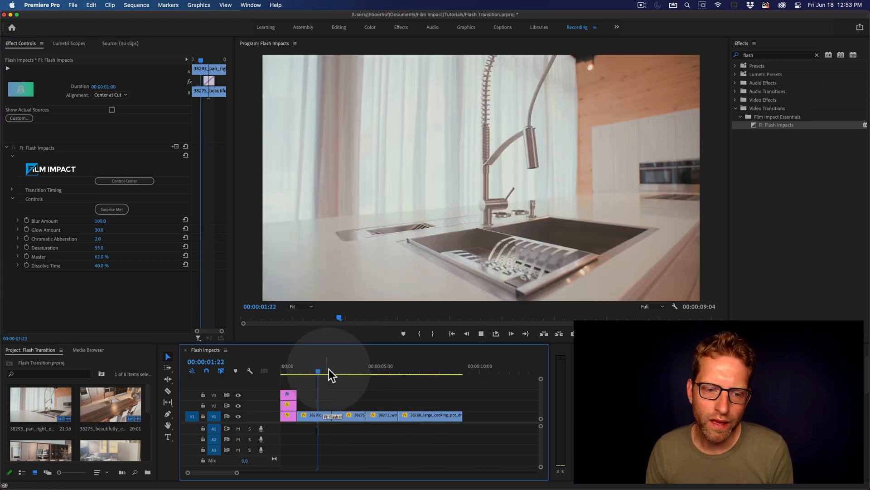
pyautogui.moveTo(317, 371); pyautogui.dragTo(345, 372)
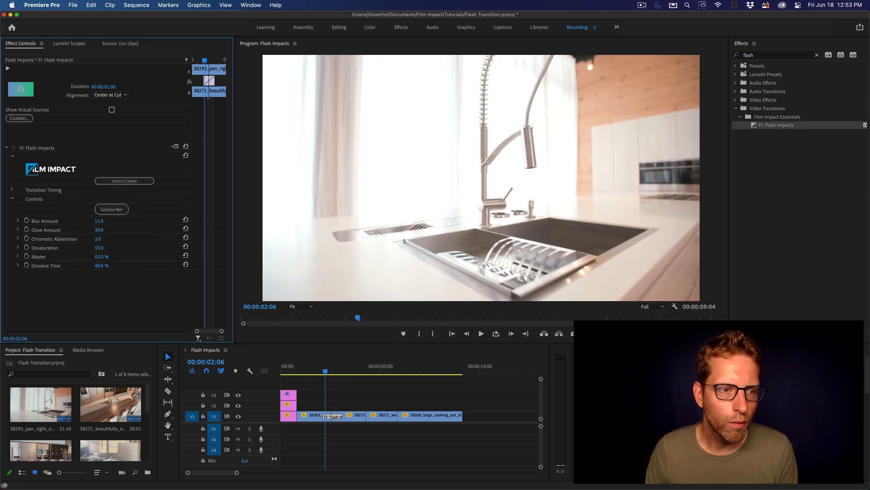
pyautogui.click(320, 373)
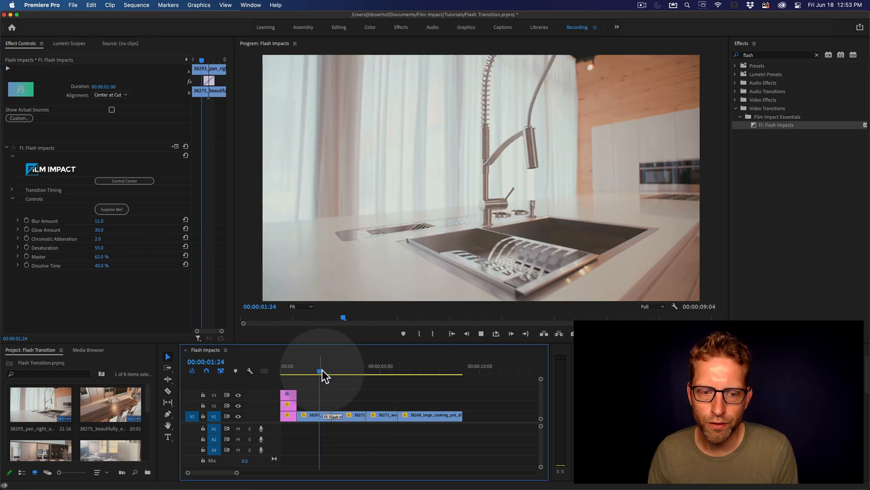
pyautogui.moveTo(321, 371); pyautogui.dragTo(358, 371)
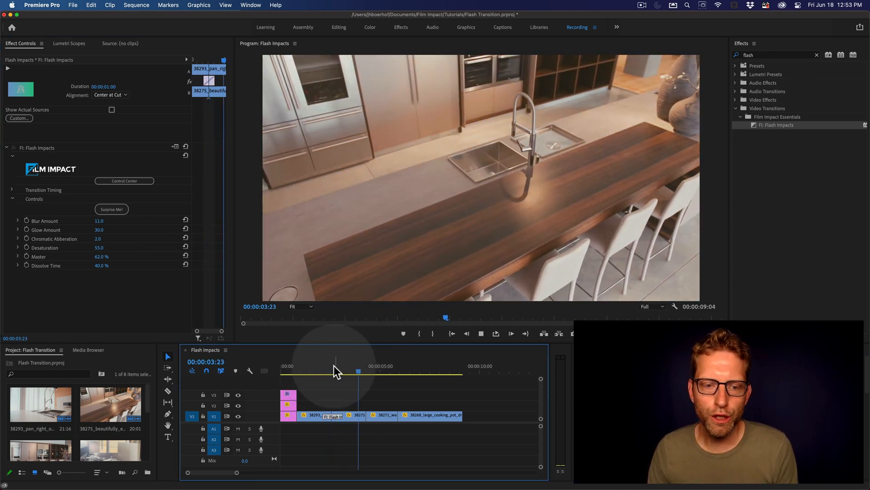
pyautogui.click(329, 371)
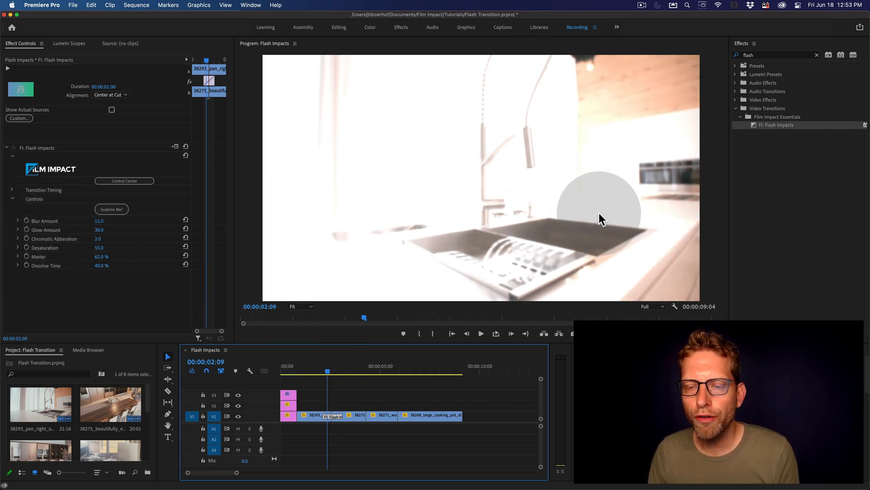
pyautogui.moveTo(466, 177)
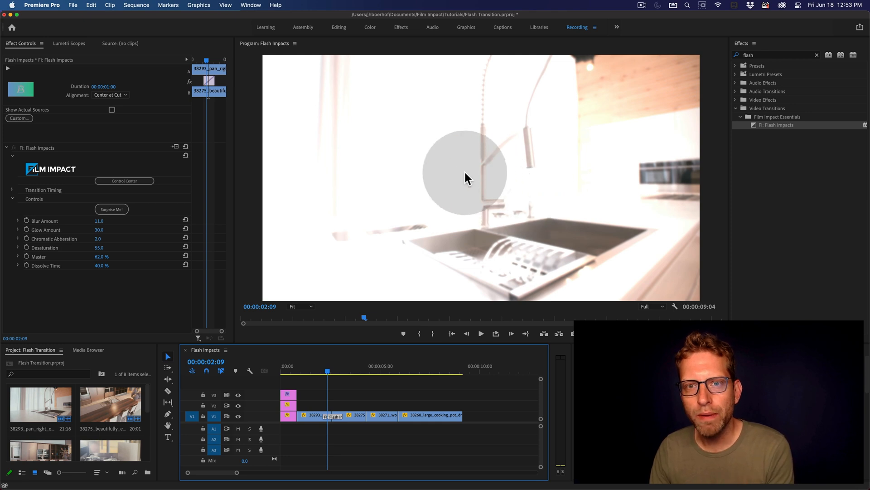
pyautogui.moveTo(568, 222)
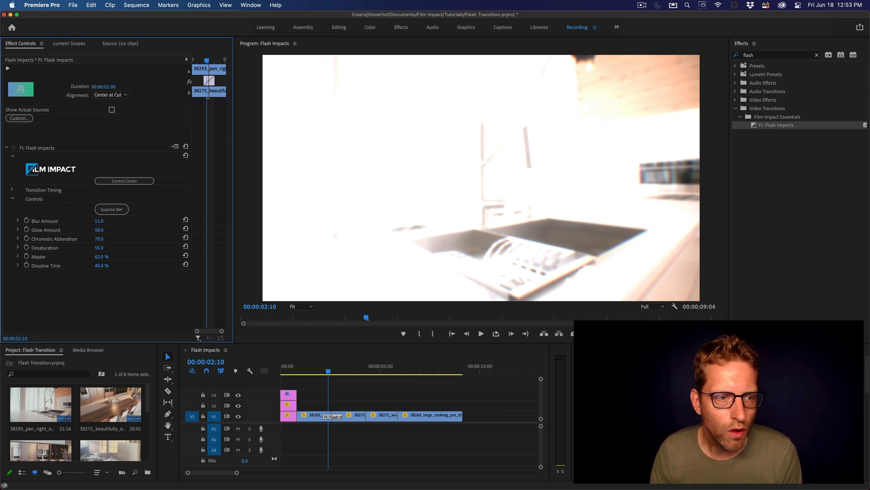
# Set Chromatic Aberration to 100 and scrub through the first cut to preview.
pyautogui.click(99, 239)
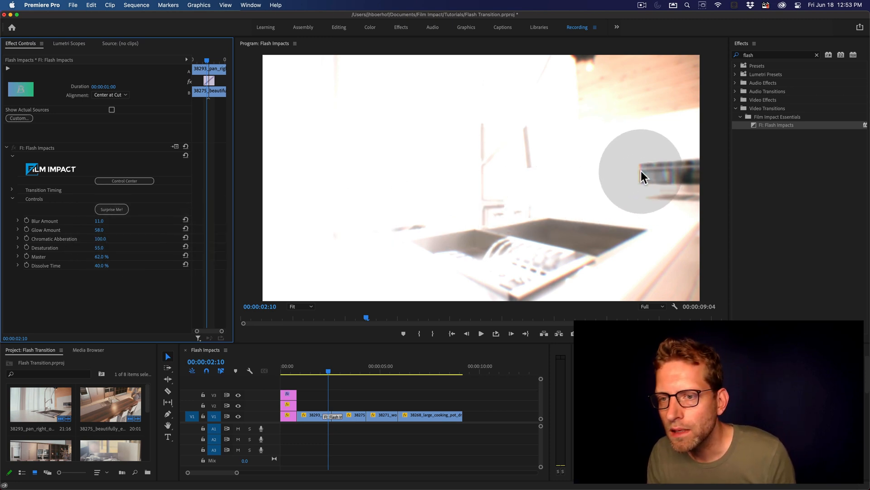
pyautogui.moveTo(645, 181)
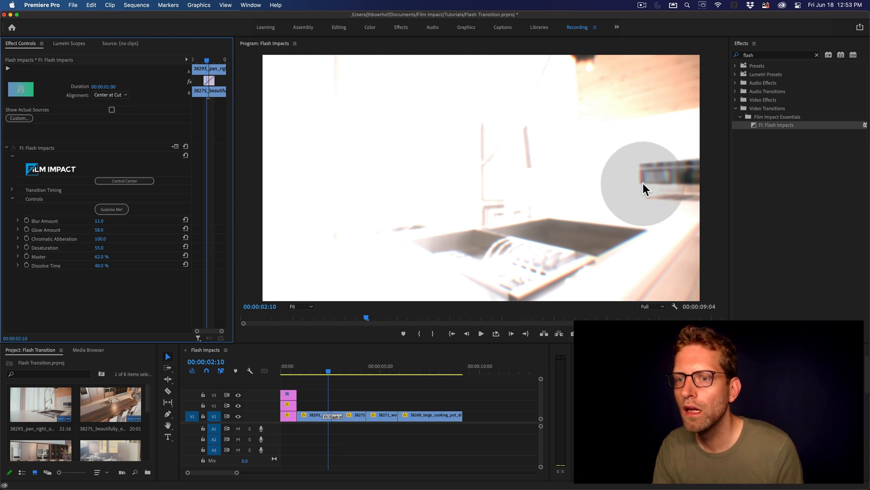
pyautogui.moveTo(536, 147)
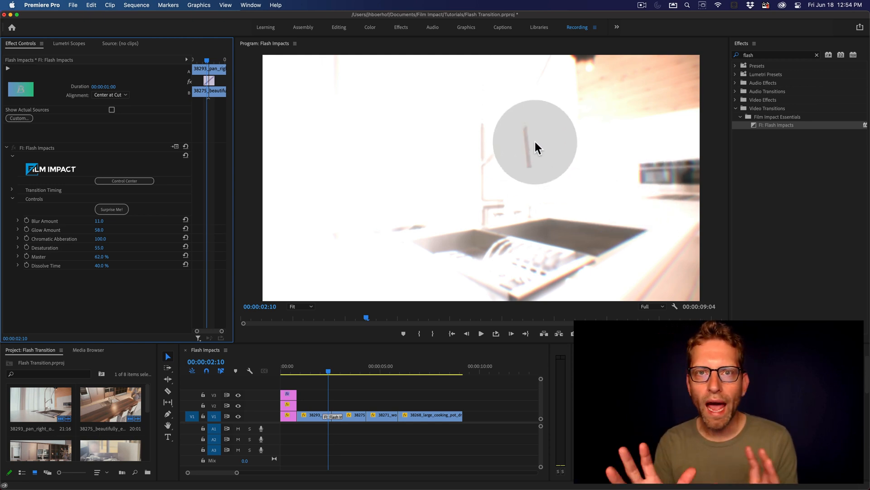
pyautogui.moveTo(497, 143)
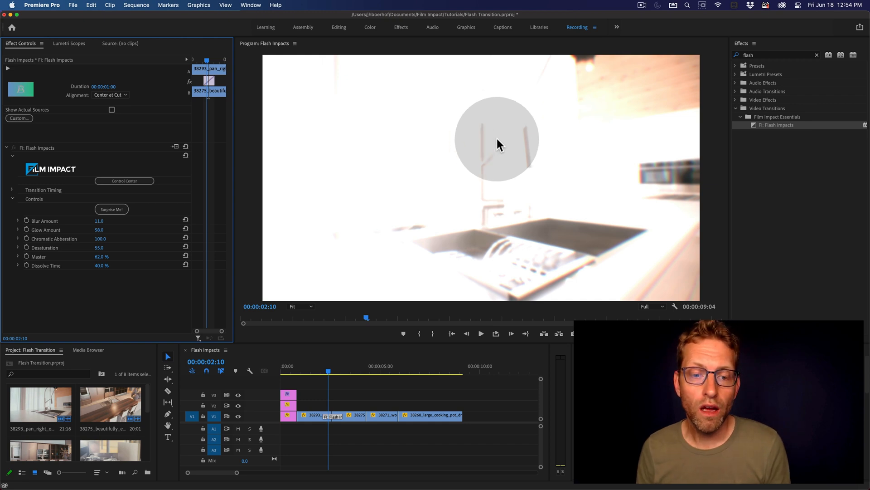
pyautogui.moveTo(327, 371); pyautogui.dragTo(320, 371)
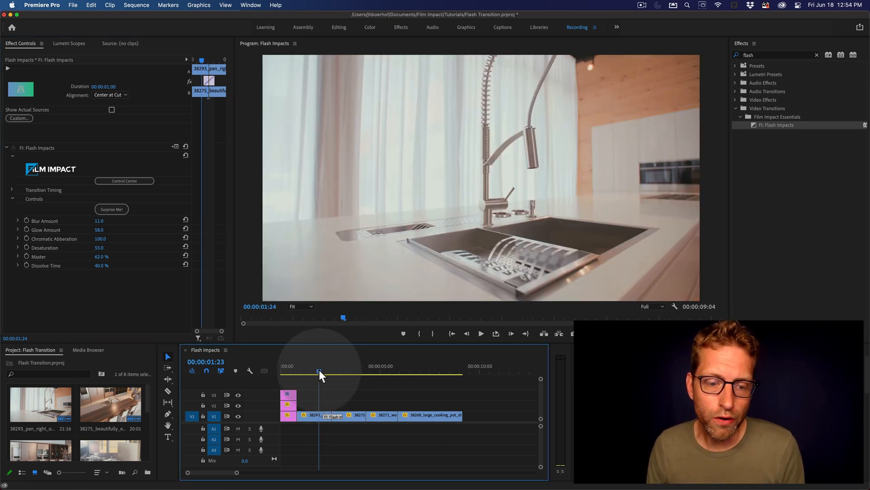
pyautogui.moveTo(319, 372); pyautogui.dragTo(337, 372)
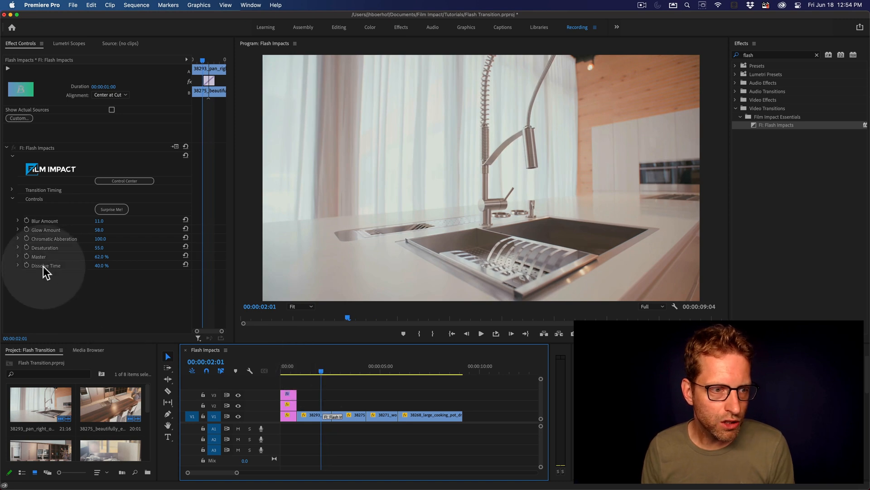
pyautogui.click(331, 371)
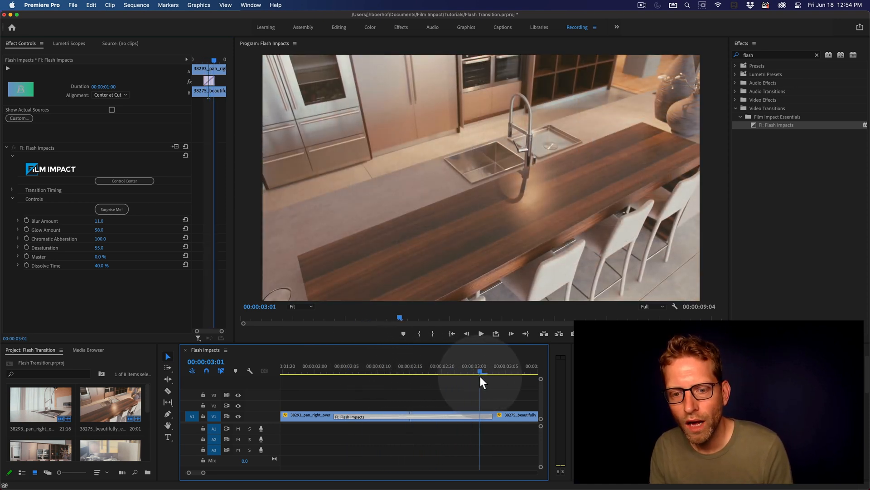
# Compare the flash with Master at 0%, then settle on Master 70% and Dissolve Time 40%.
pyautogui.moveTo(480, 371); pyautogui.dragTo(403, 371)
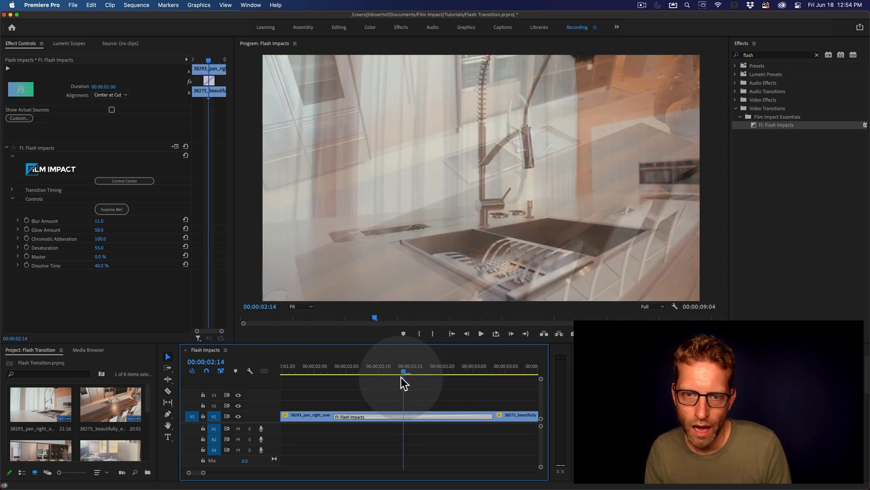
pyautogui.moveTo(403, 380); pyautogui.dragTo(334, 380)
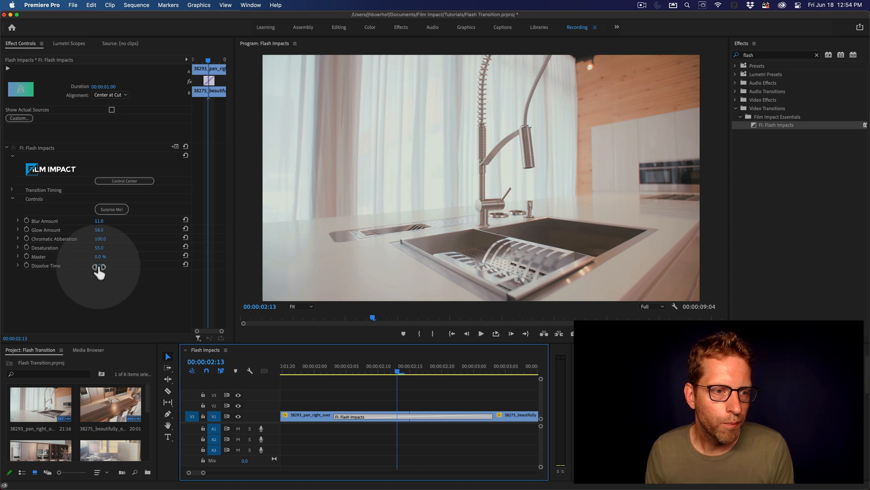
pyautogui.moveTo(99, 266); pyautogui.dragTo(103, 265)
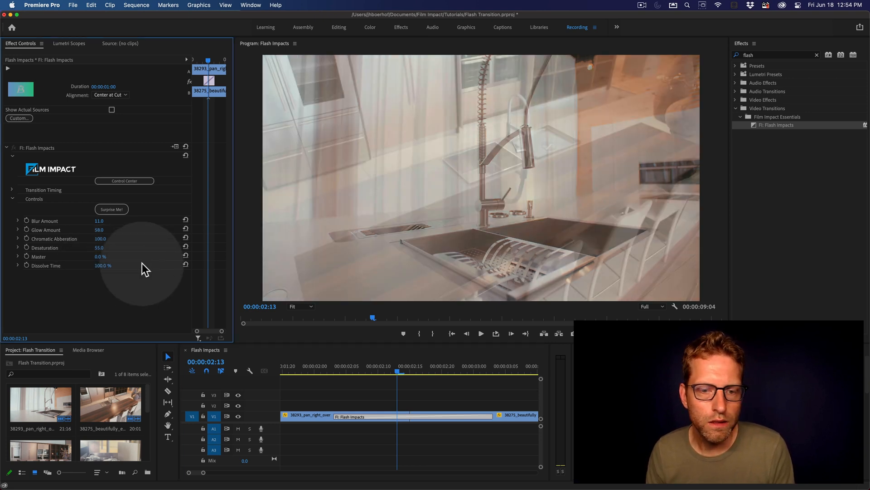
pyautogui.click(333, 366)
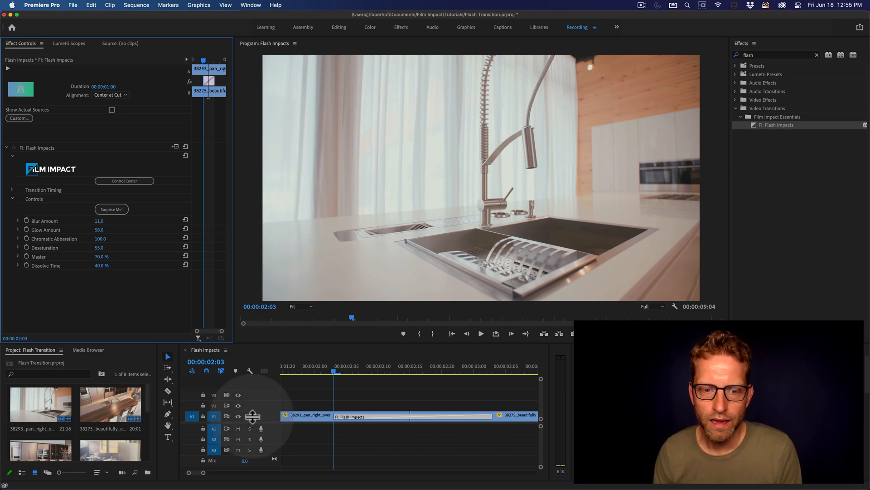
# Play the sequence and change the first-cut transition duration to 15 frames.
pyautogui.click(480, 333)
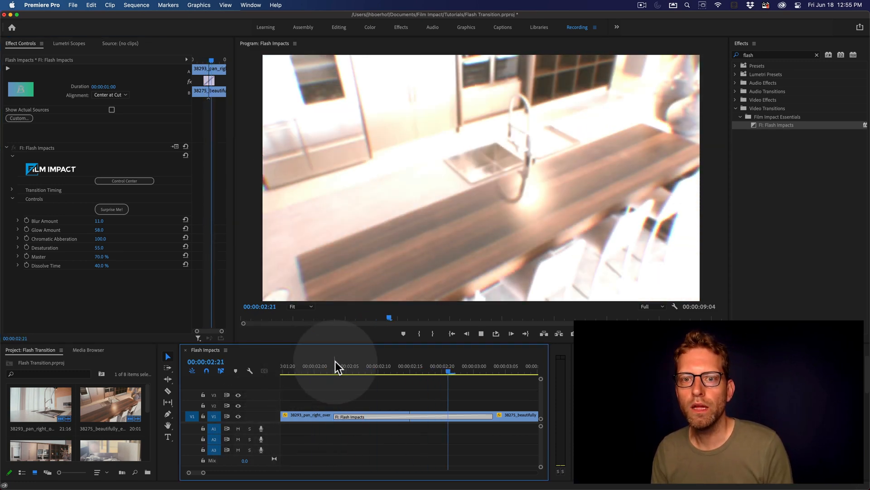
pyautogui.click(380, 366)
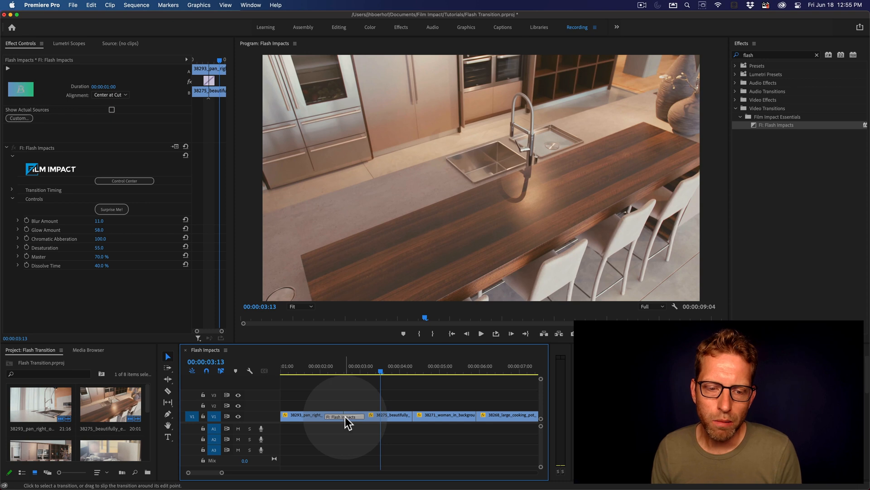
pyautogui.doubleClick(344, 416)
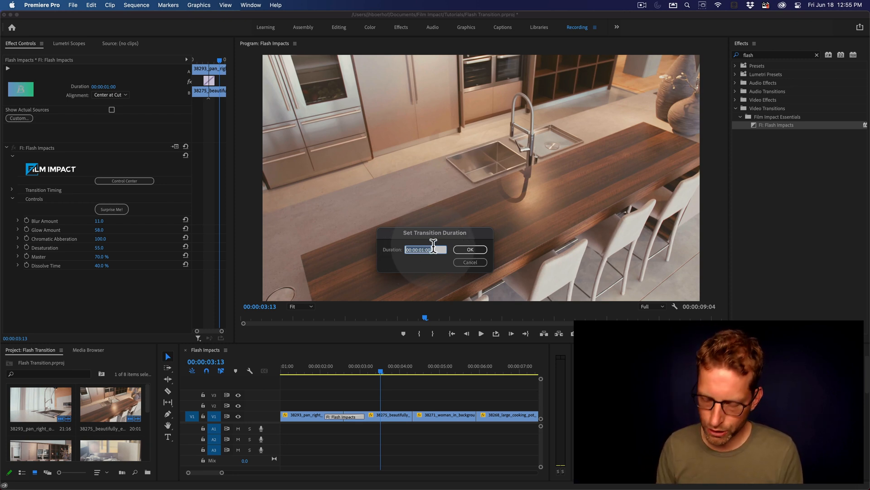
pyautogui.click(469, 250)
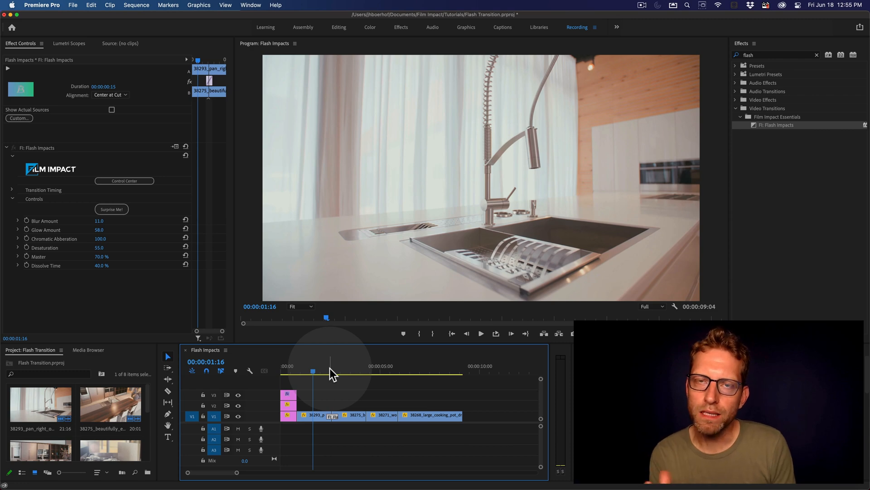
pyautogui.click(480, 333)
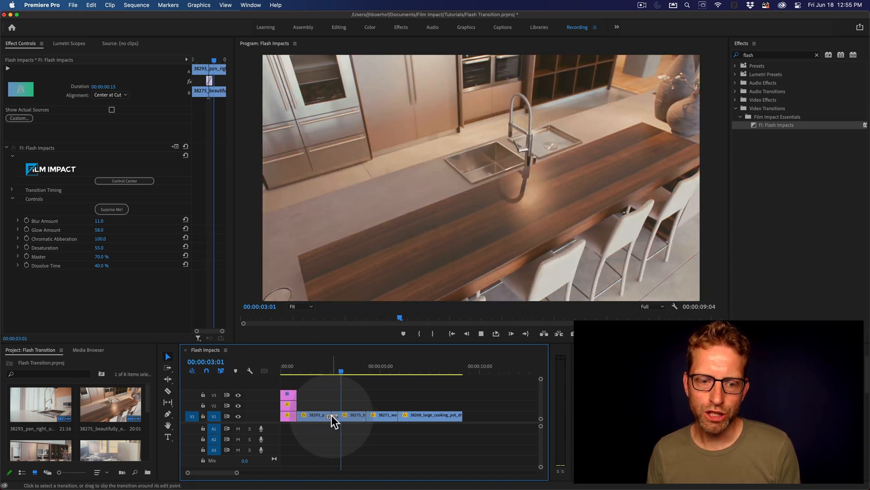
# Preview the 15-frame flash, then change the transition duration to 18 frames.
pyautogui.doubleClick(331, 415)
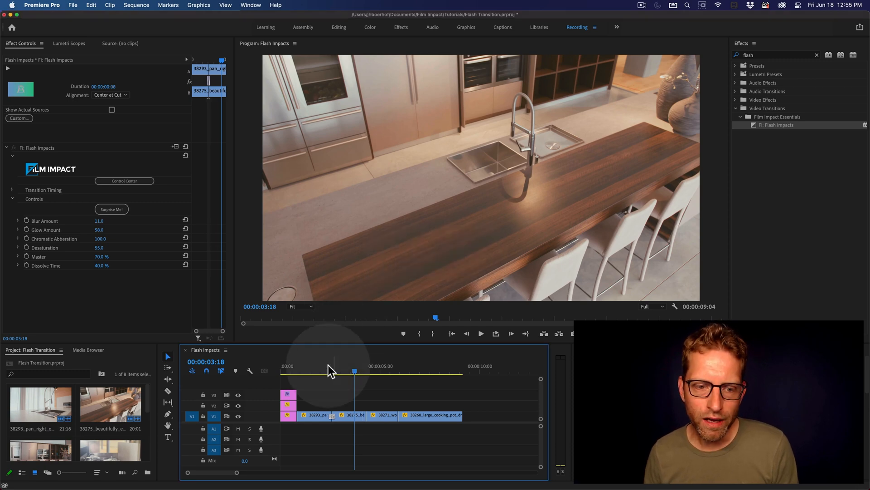
pyautogui.moveTo(333, 370); pyautogui.dragTo(344, 370)
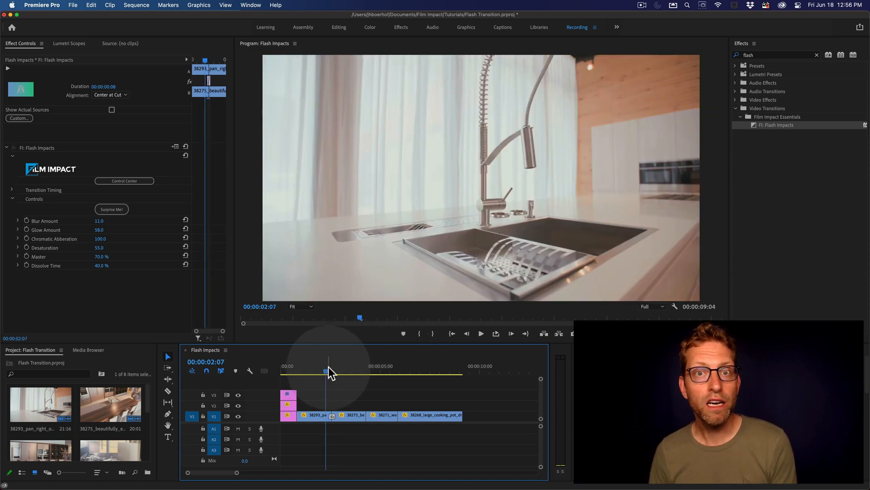
pyautogui.click(355, 394)
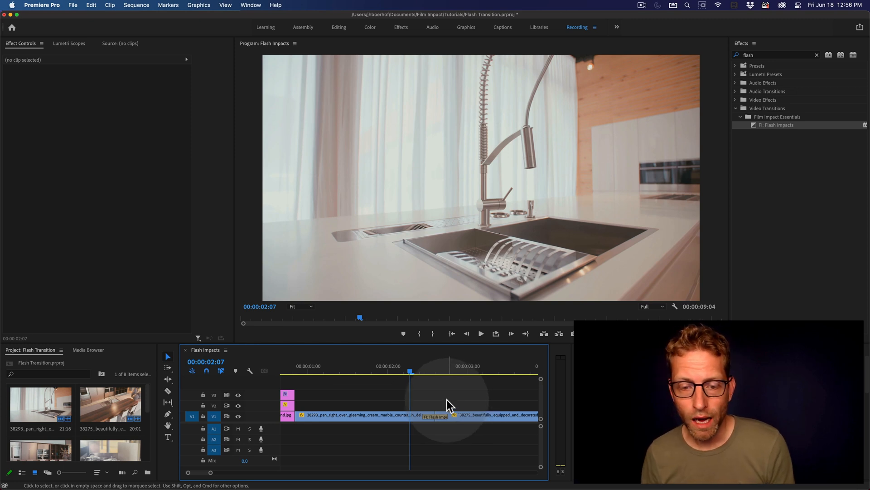
pyautogui.doubleClick(435, 414)
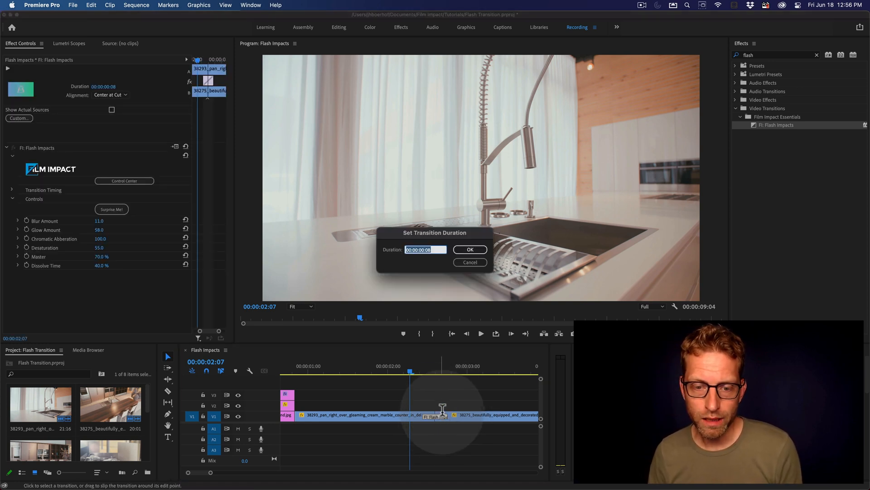
pyautogui.write('18')
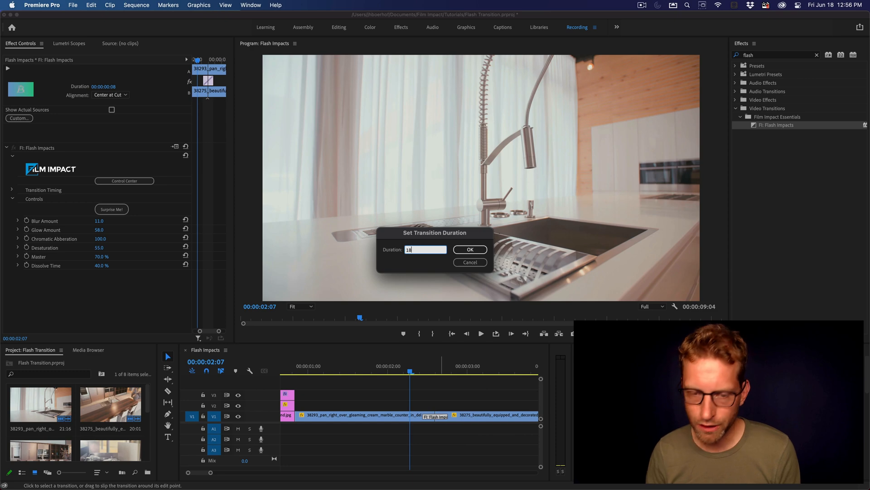
pyautogui.click(469, 249)
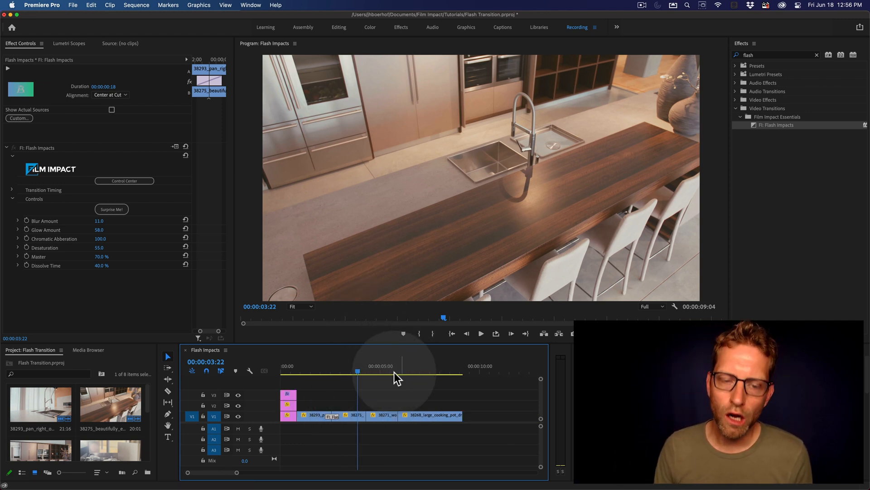
# Copy the 18-frame Flash Impacts transition onto the other cuts and play the sequence.
pyautogui.click(336, 422)
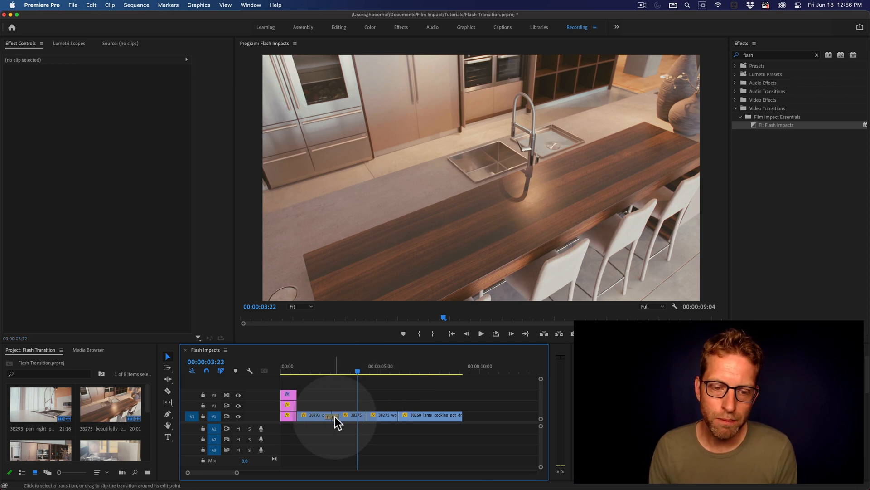
pyautogui.click(332, 416)
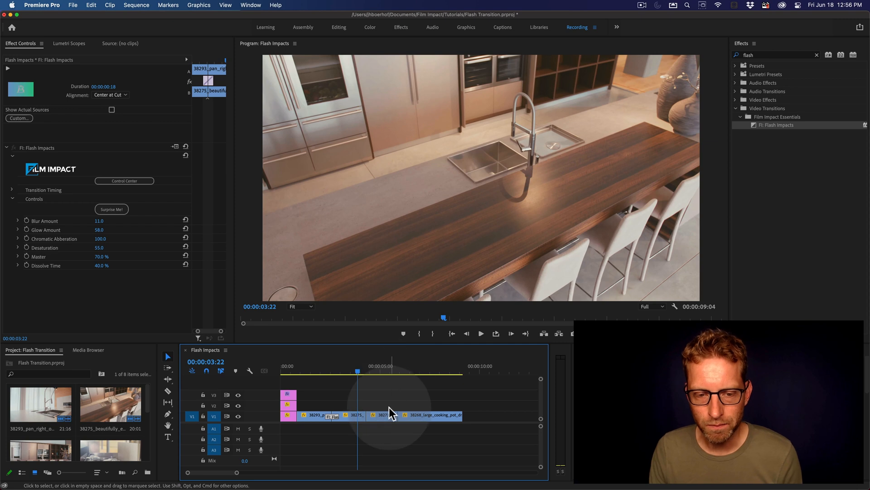
pyautogui.click(388, 438)
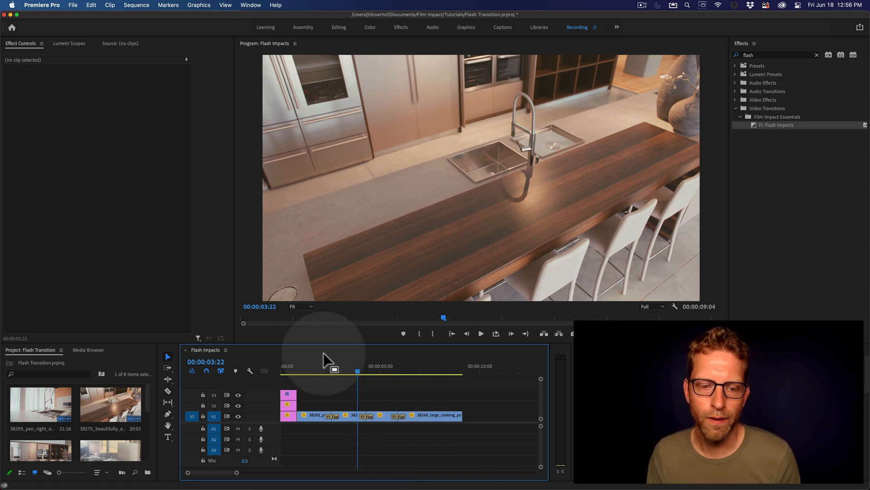
pyautogui.click(480, 334)
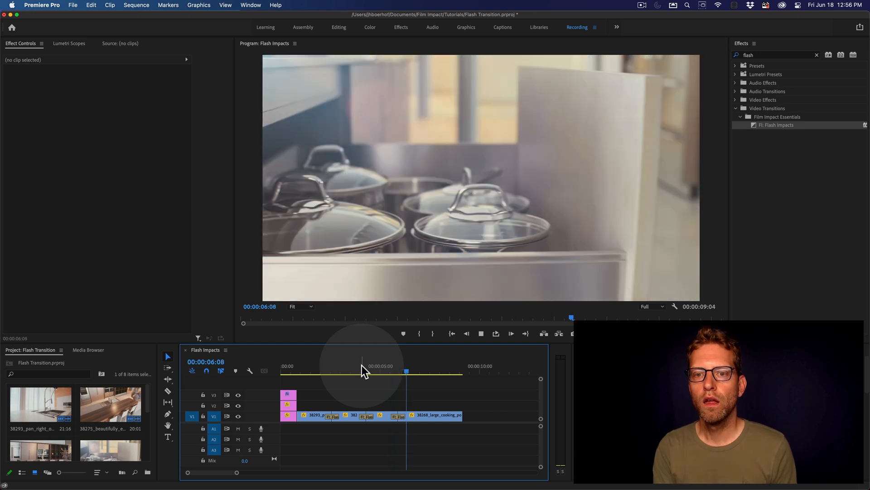
pyautogui.click(480, 333)
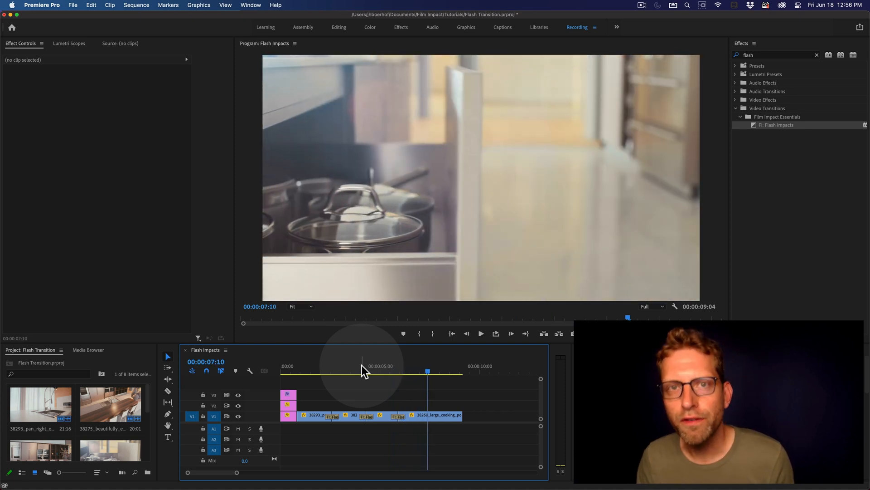